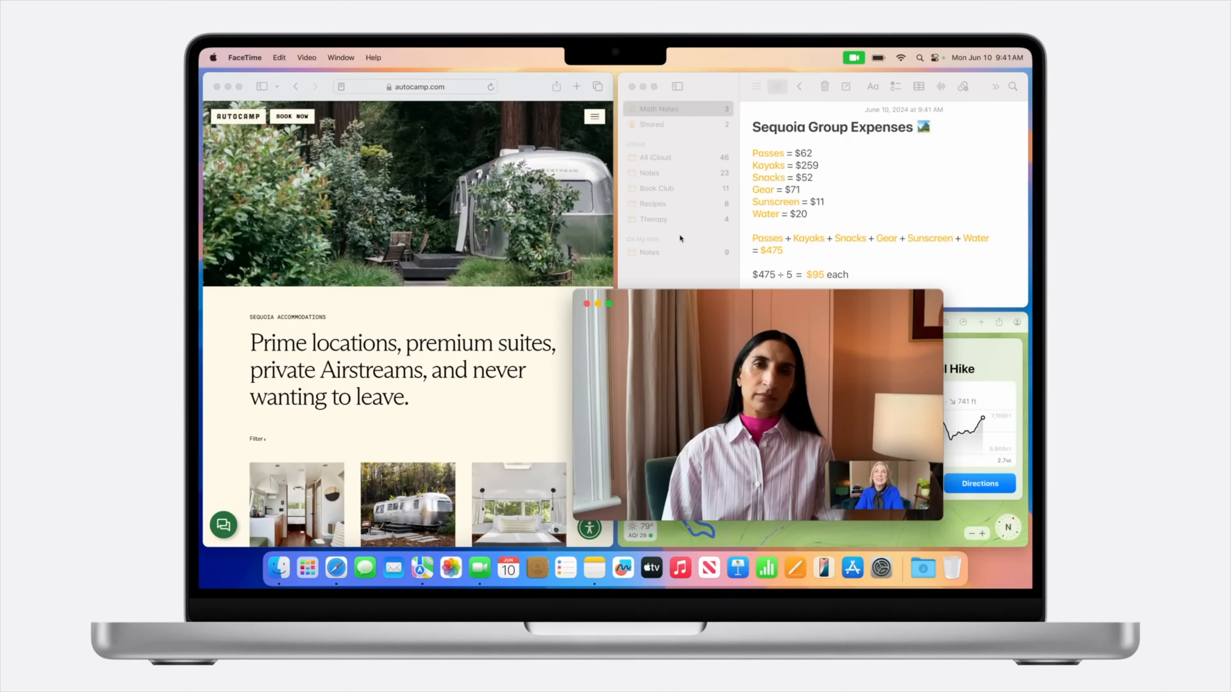
Use the menu-bar video icon to focus the FaceTime call alone over the desktop wallpaper
left_click(854, 57)
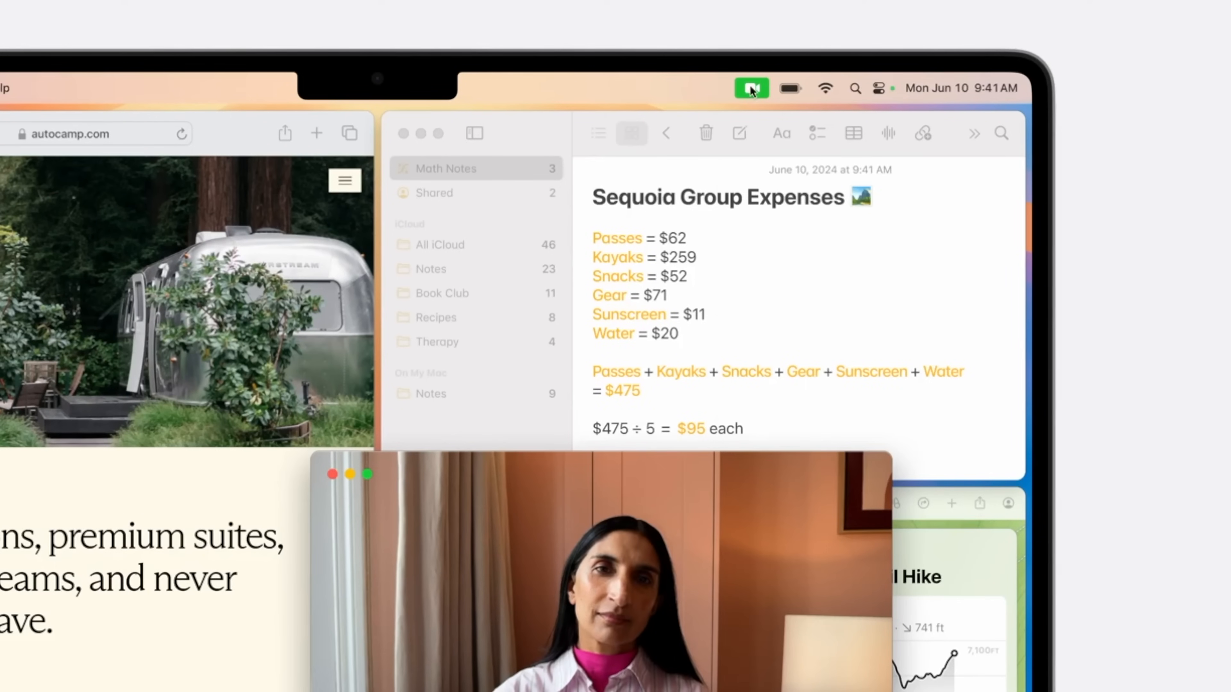
left_click(750, 87)
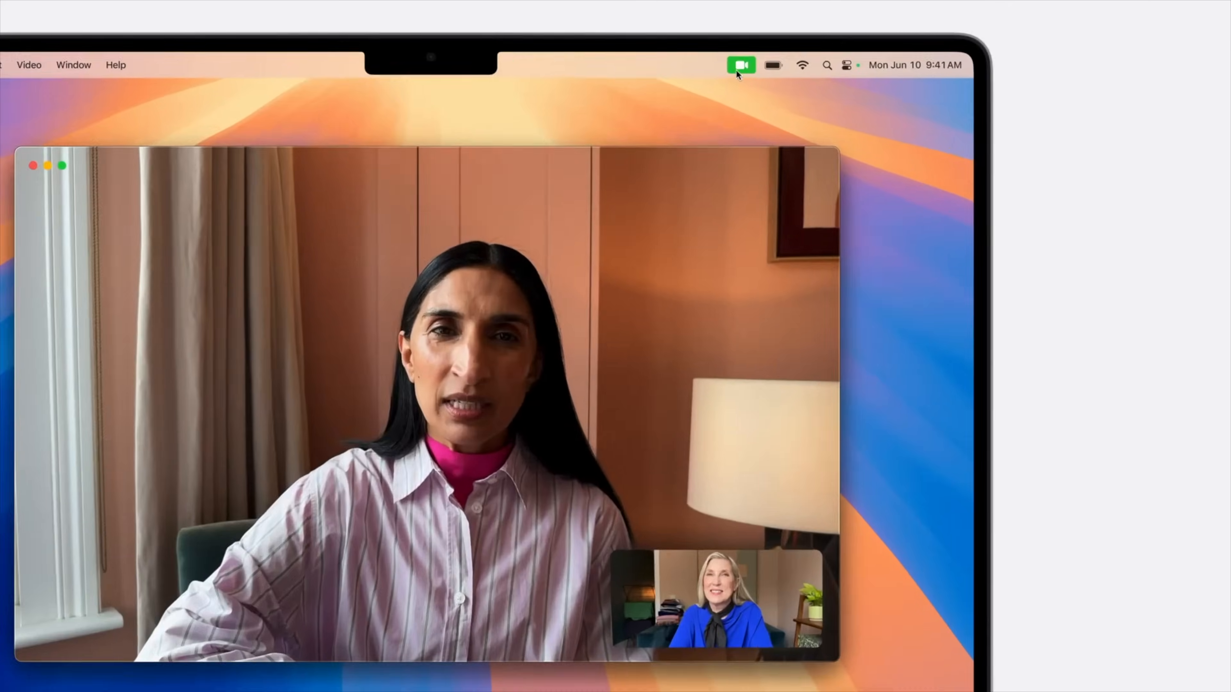
left_click(740, 65)
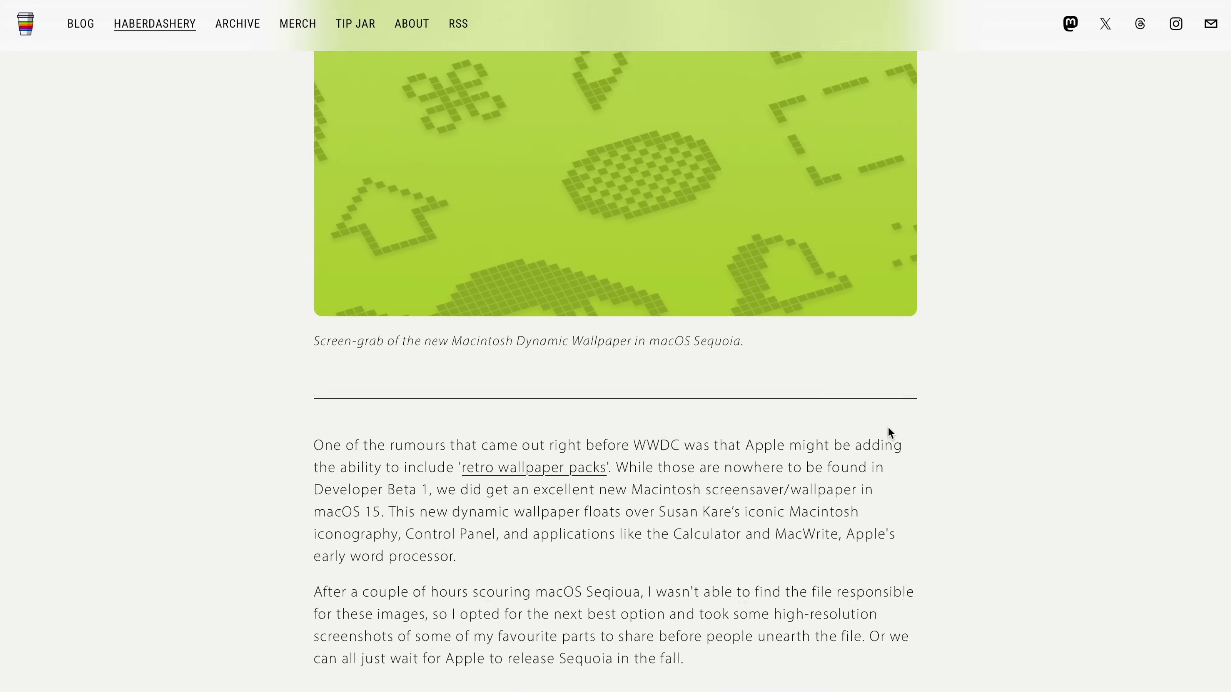
Scroll past the DOWNLOADS heading to the grid of retro Macintosh wallpaper thumbnails
scroll("down", 3)
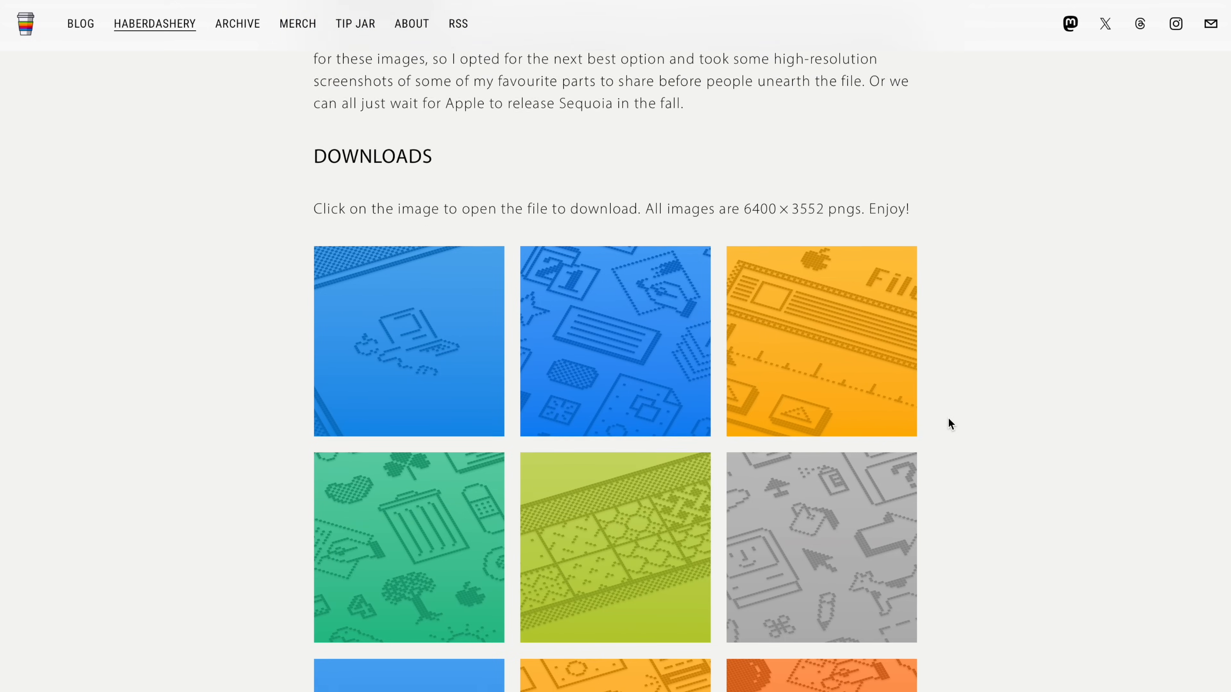
scroll("down", 3)
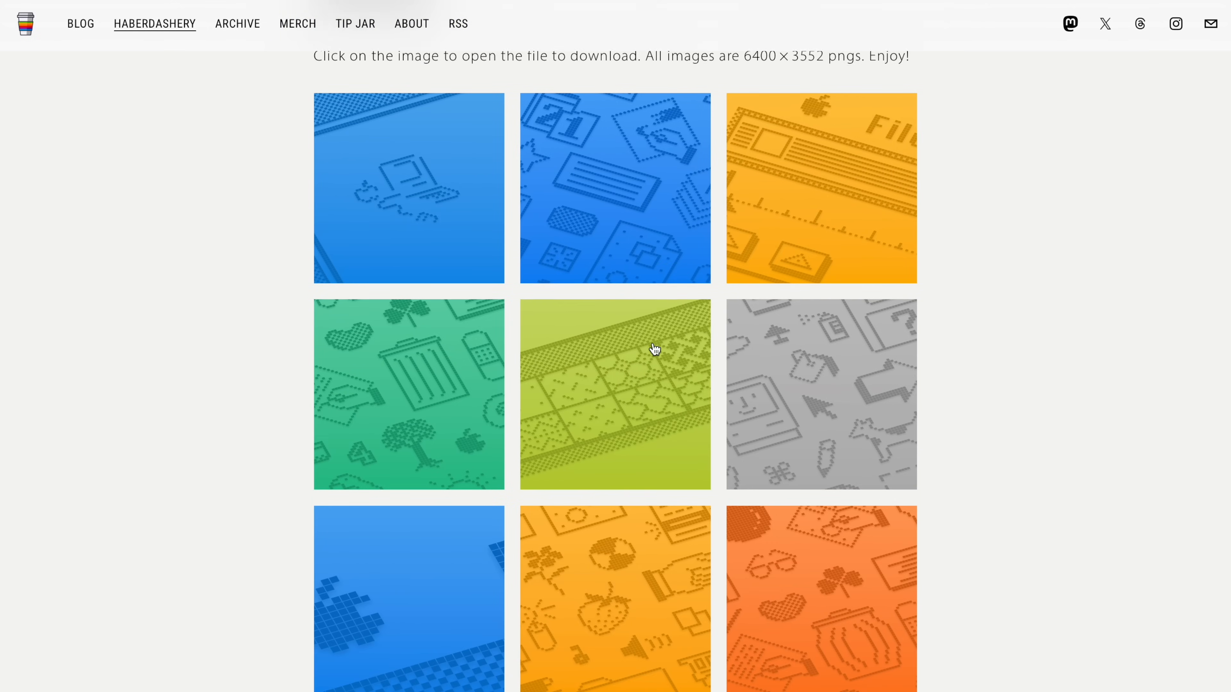
scroll("down", 3)
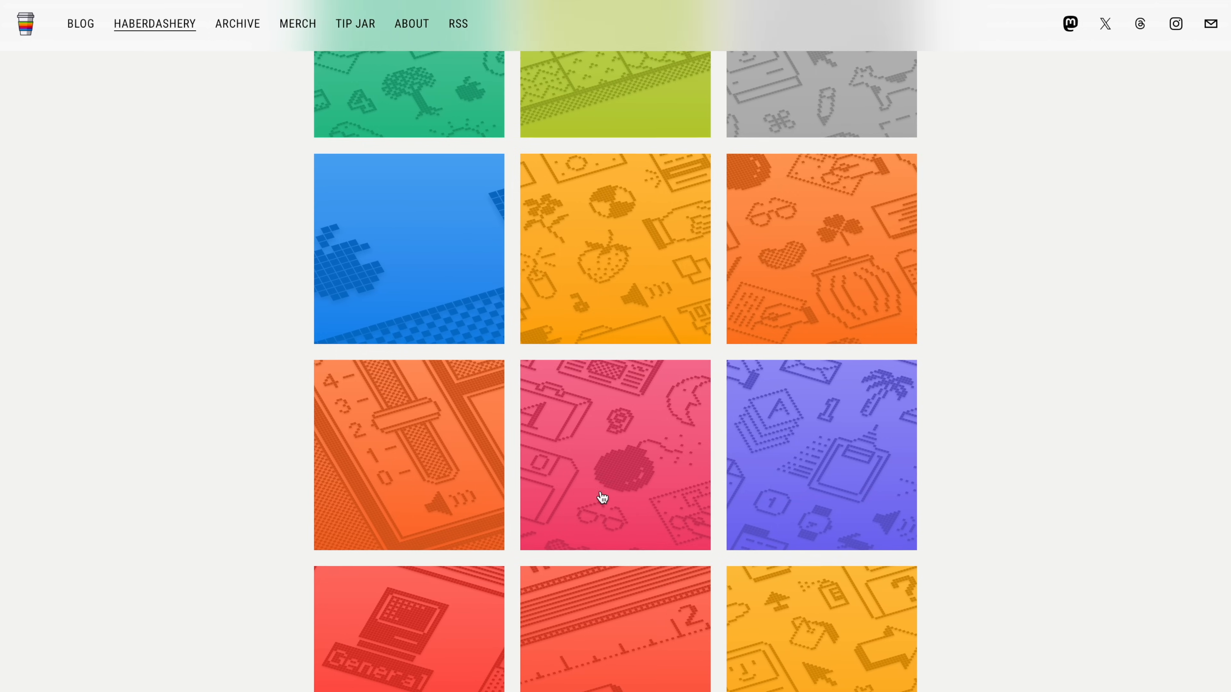